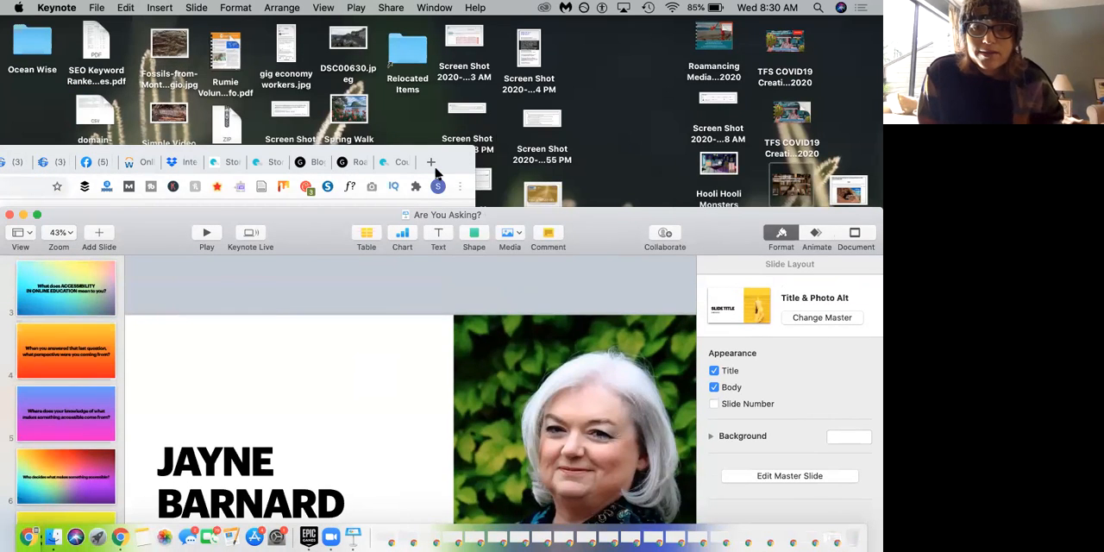
{"action": "mouse_move", "coordinate": [712, 226]}
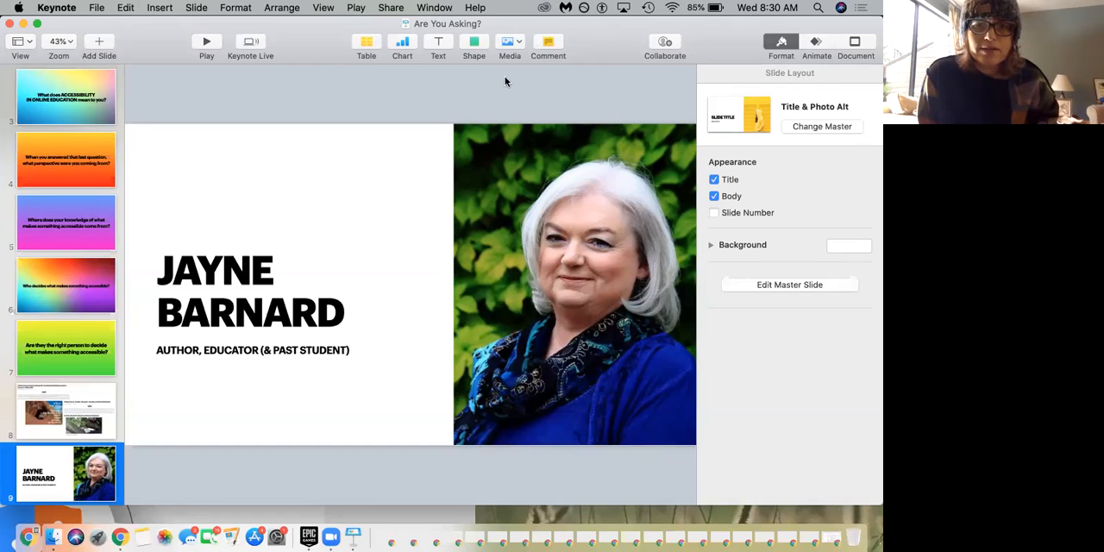
{"action": "mouse_move", "coordinate": [283, 42]}
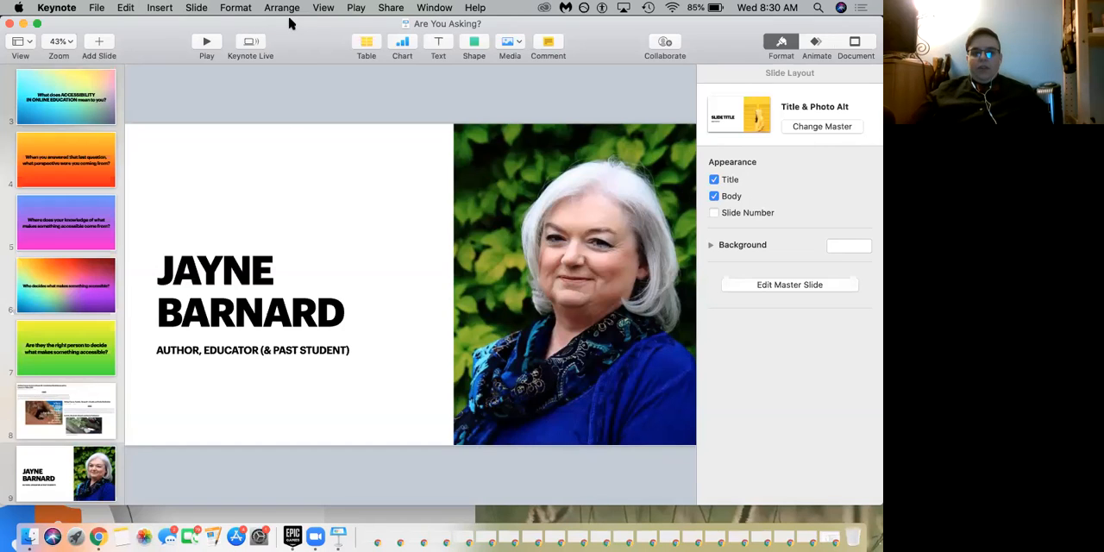
Step: Select slide 9 and play the 'Are You Asking?' deck full screen
{"action": "left_click", "coordinate": [66, 472]}
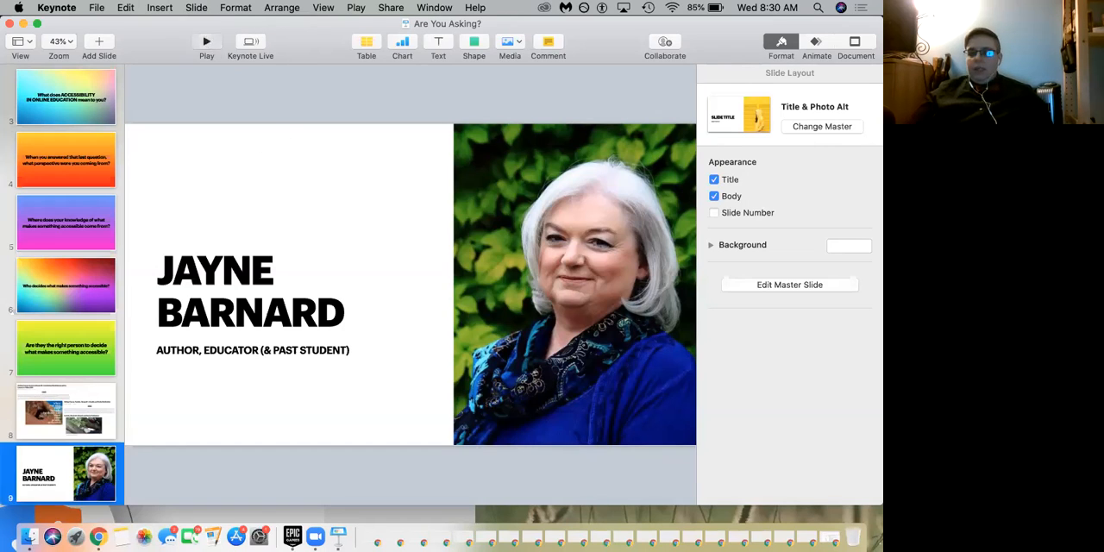
{"action": "left_click", "coordinate": [203, 44]}
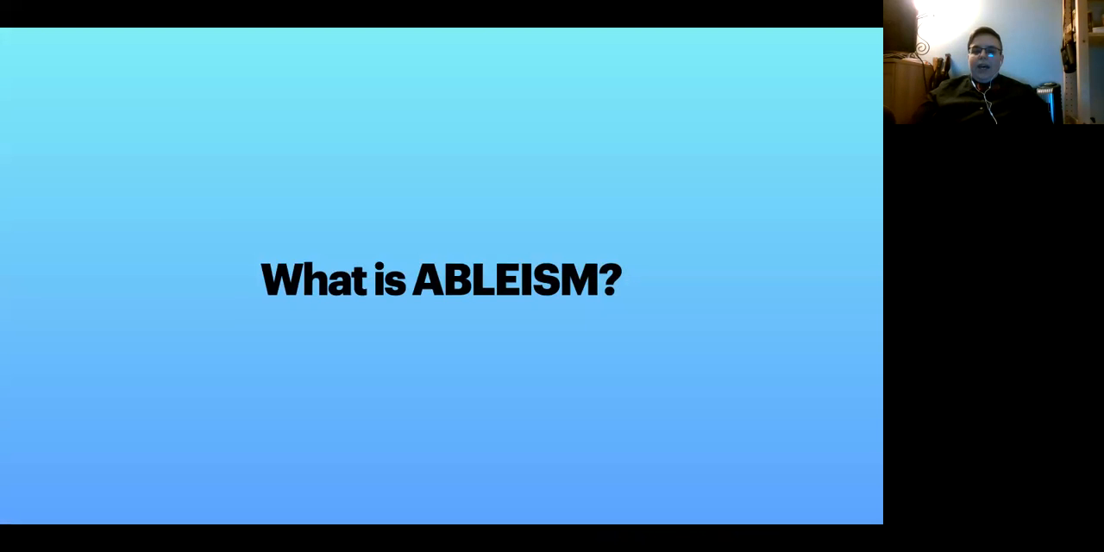